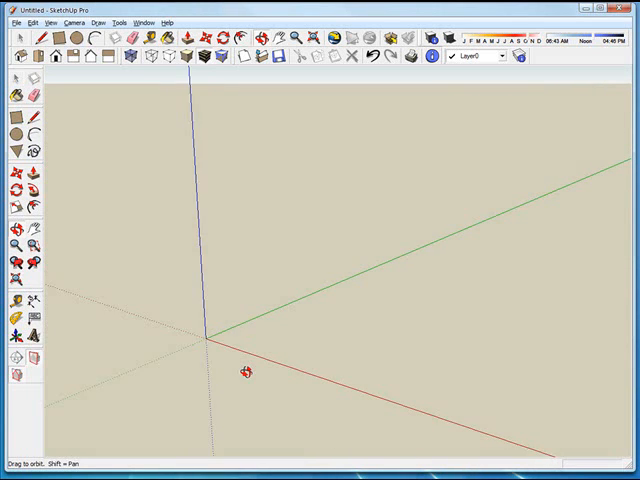
Draw the rectangular door outline on the ground starting from the origin.
{"action": "left_click", "coordinate": [80, 56]}
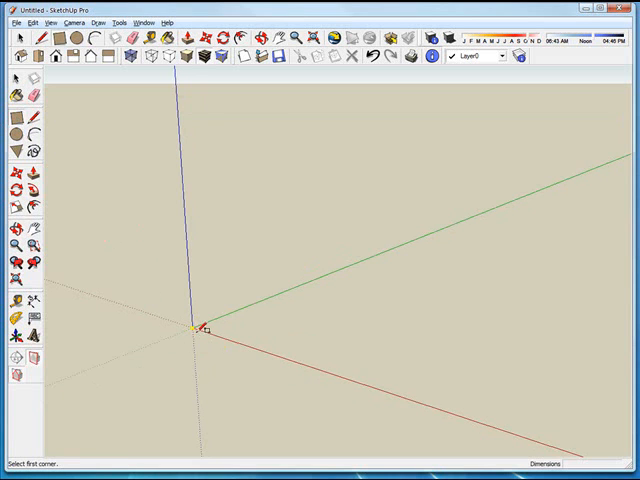
{"action": "left_click_drag", "start_coordinate": [192, 328], "coordinate": [358, 358]}
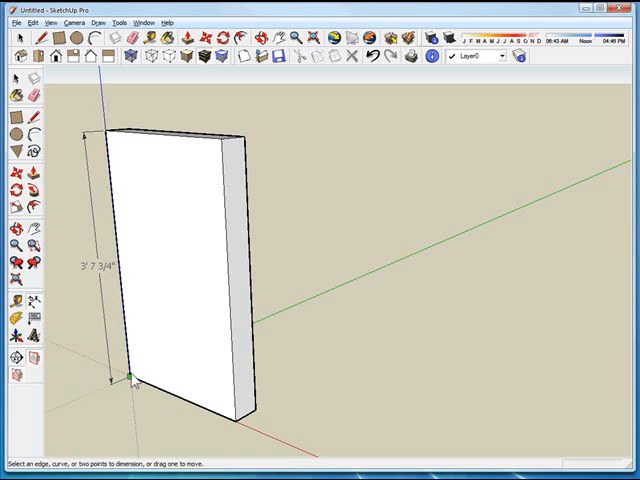
Pull the top face up so the slab reaches full door height, about 6'9".
{"action": "left_click", "coordinate": [232, 424]}
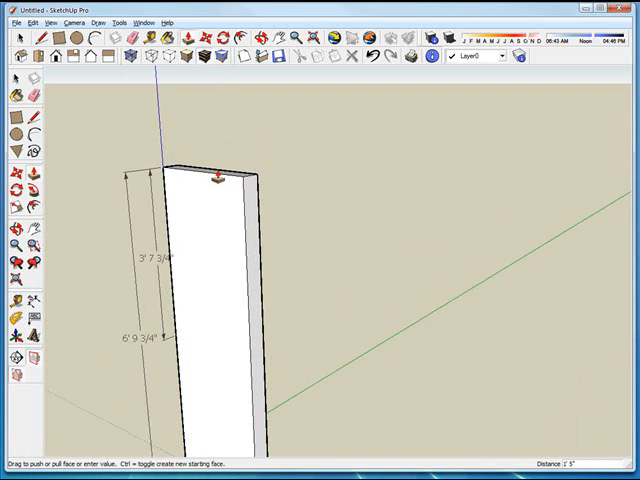
{"action": "left_click_drag", "start_coordinate": [212, 180], "coordinate": [212, 184]}
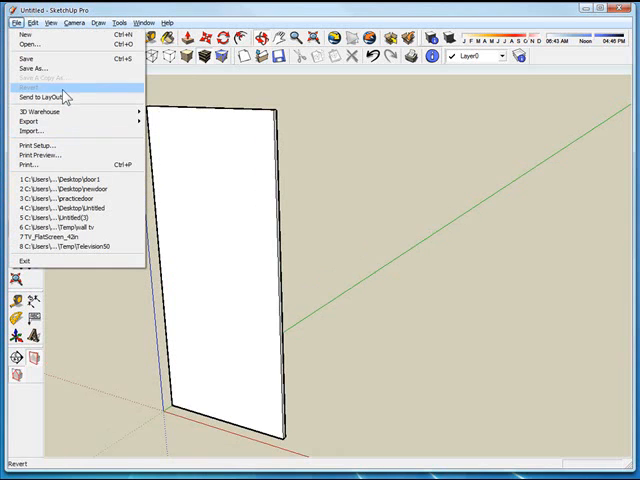
Start Save As for the door model and confirm the save in the Documents folder.
{"action": "left_click", "coordinate": [38, 56]}
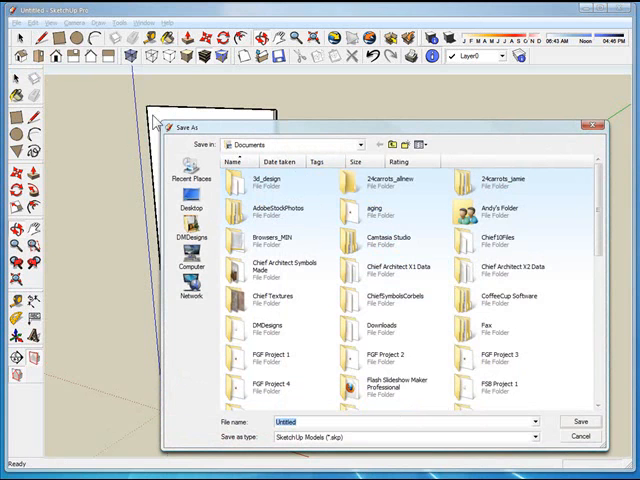
{"action": "mouse_move", "coordinate": [224, 212]}
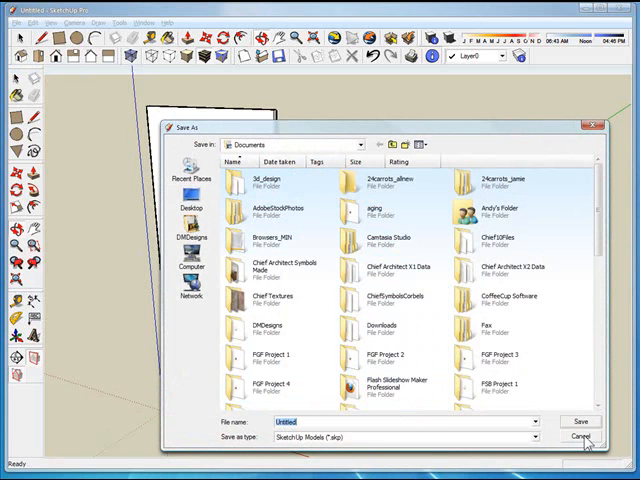
{"action": "left_click", "coordinate": [584, 436]}
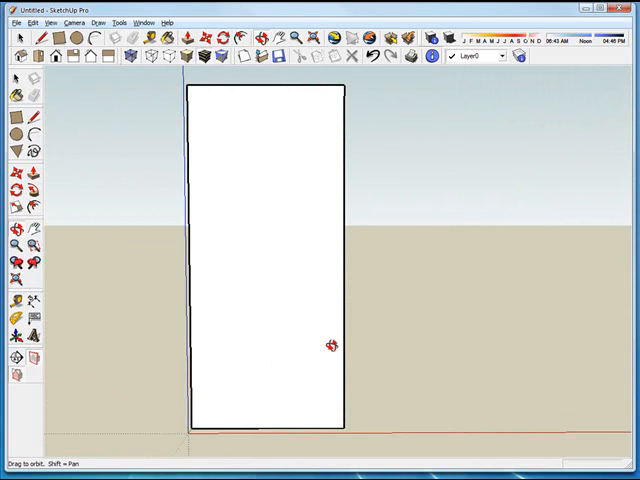
{"action": "mouse_move", "coordinate": [306, 302]}
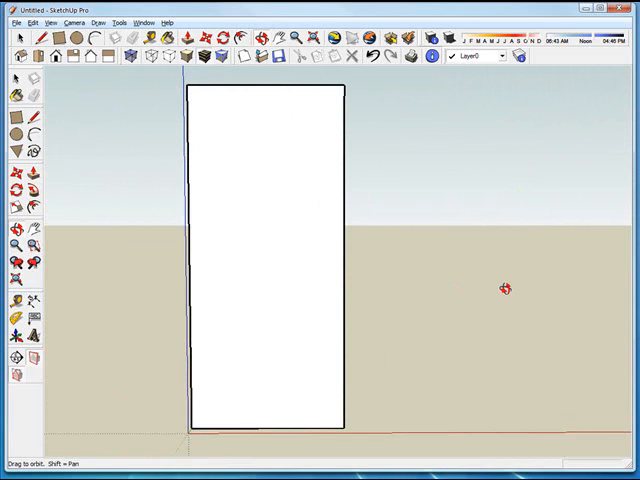
{"action": "mouse_move", "coordinate": [448, 404]}
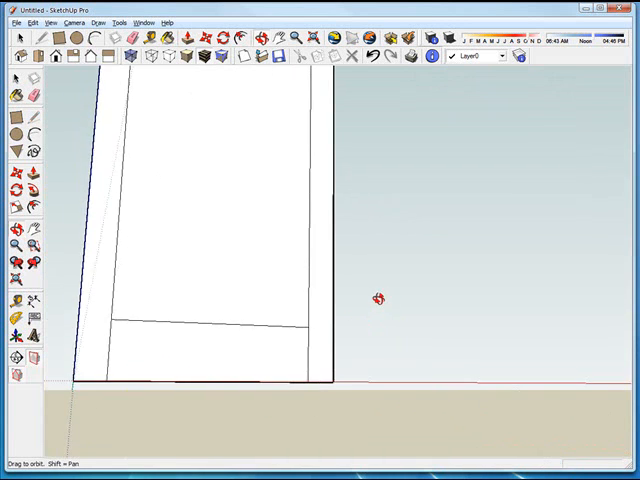
Orbit the door to view the marked-out rails and stiles in 3D.
{"action": "left_click_drag", "start_coordinate": [376, 298], "coordinate": [222, 222]}
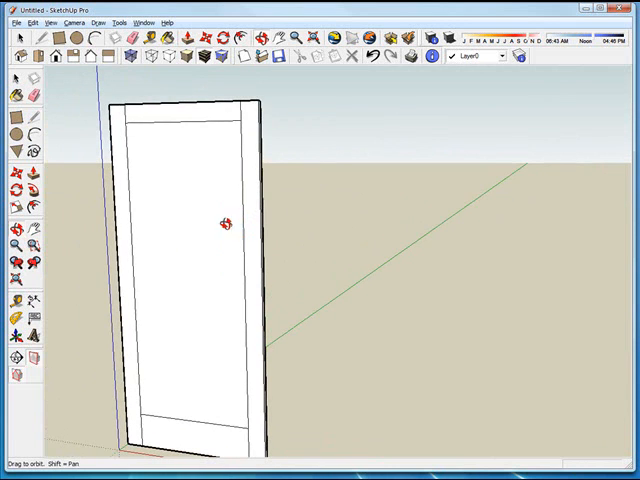
Select the centre panel face so it can be pushed through and removed.
{"action": "left_click", "coordinate": [32, 172]}
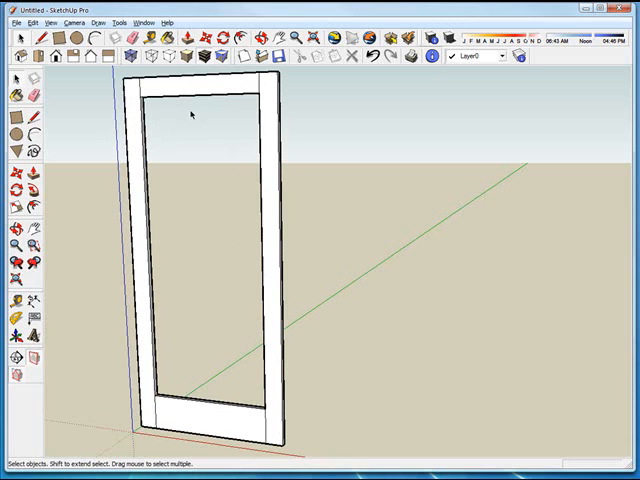
{"action": "mouse_move", "coordinate": [270, 90]}
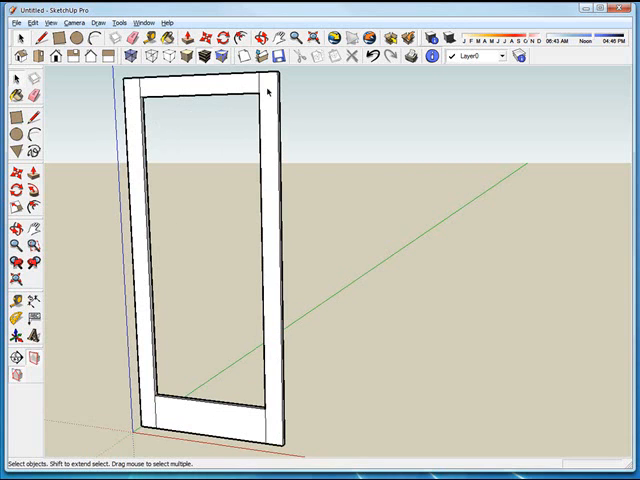
{"action": "mouse_move", "coordinate": [160, 176]}
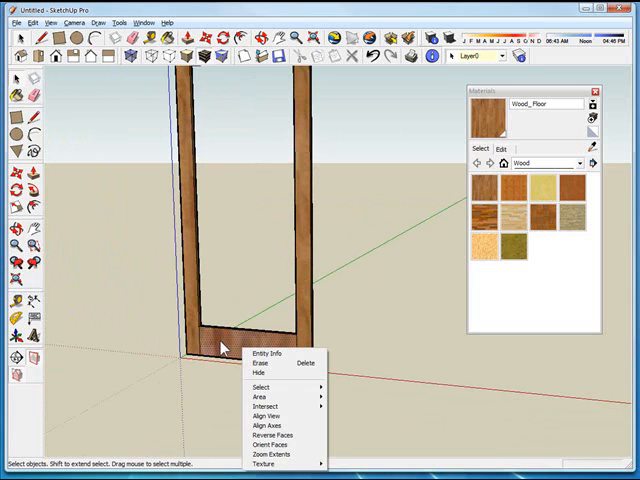
{"action": "mouse_move", "coordinate": [266, 464]}
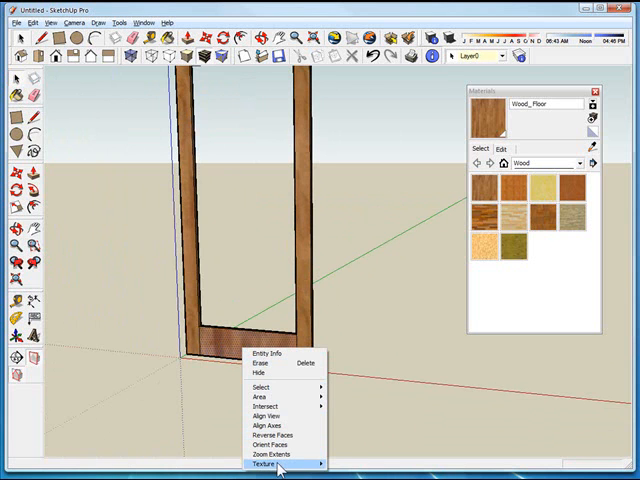
Begin Texture > Position on the door-frame face to rotate the wood grain.
{"action": "left_click", "coordinate": [276, 464]}
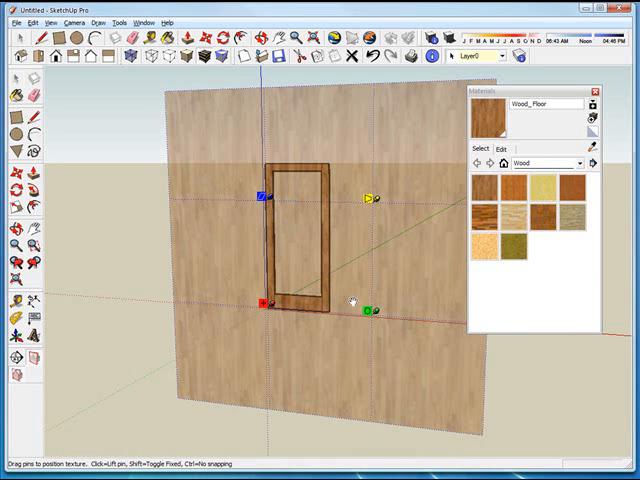
{"action": "mouse_move", "coordinate": [368, 312]}
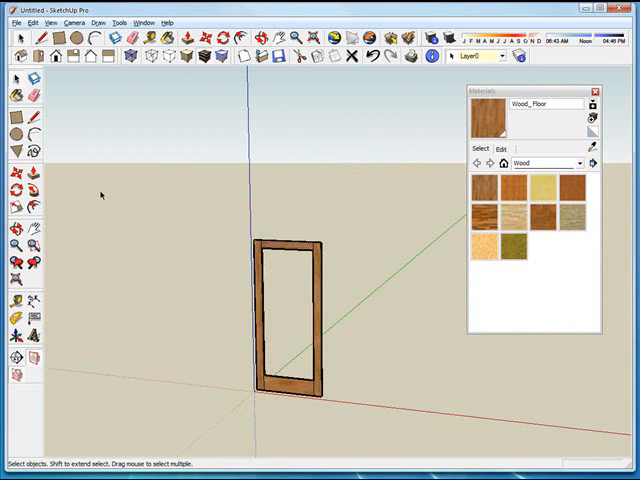
{"action": "mouse_move", "coordinate": [214, 184]}
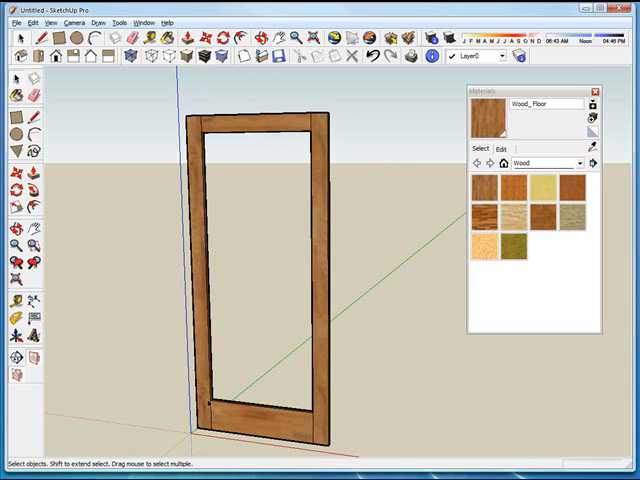
{"action": "mouse_move", "coordinate": [268, 372]}
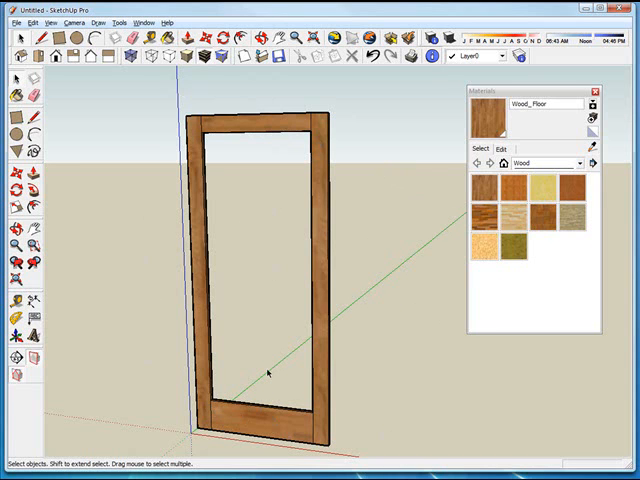